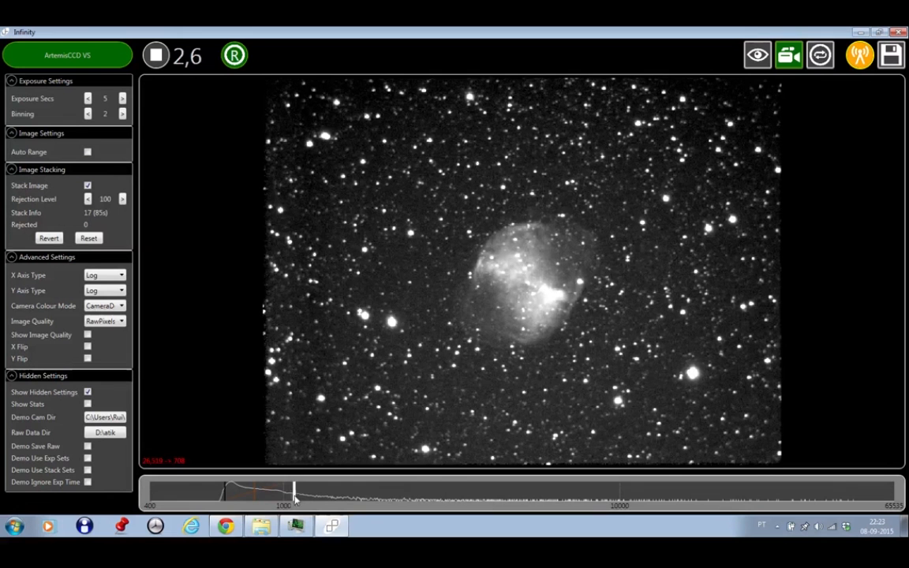
- Adjust the brightness stretch on the Dumbbell Nebula image before re-pointing to the Ring Nebula
left_click_drag(294, 493, 255, 493)
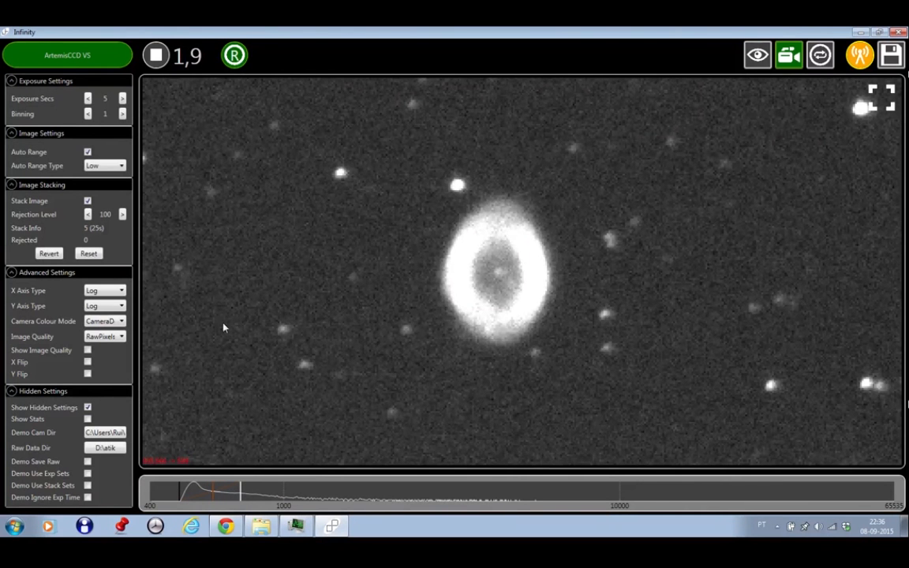
- Zoom out to the full Ring Nebula field and restart stacking on the next galaxy with rejection level 0
left_click(88, 151)
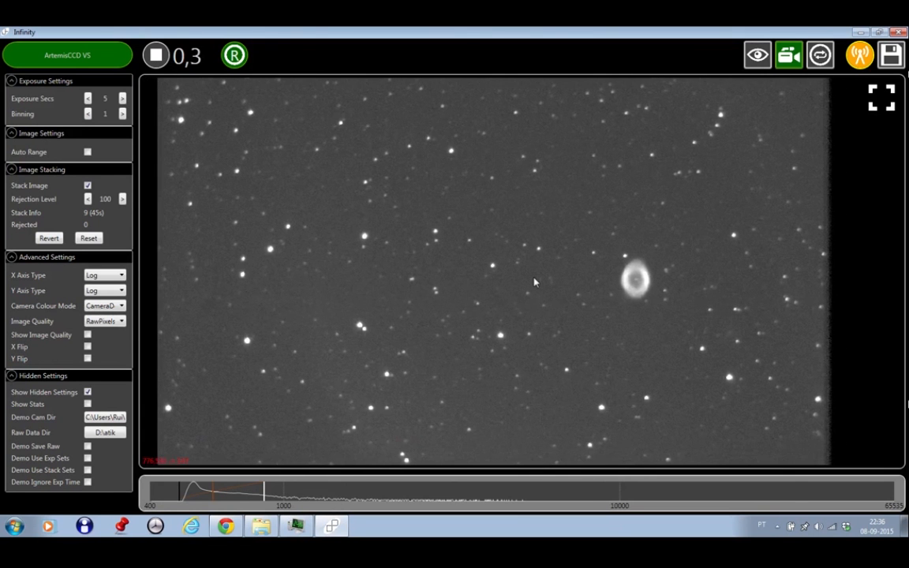
left_click(858, 53)
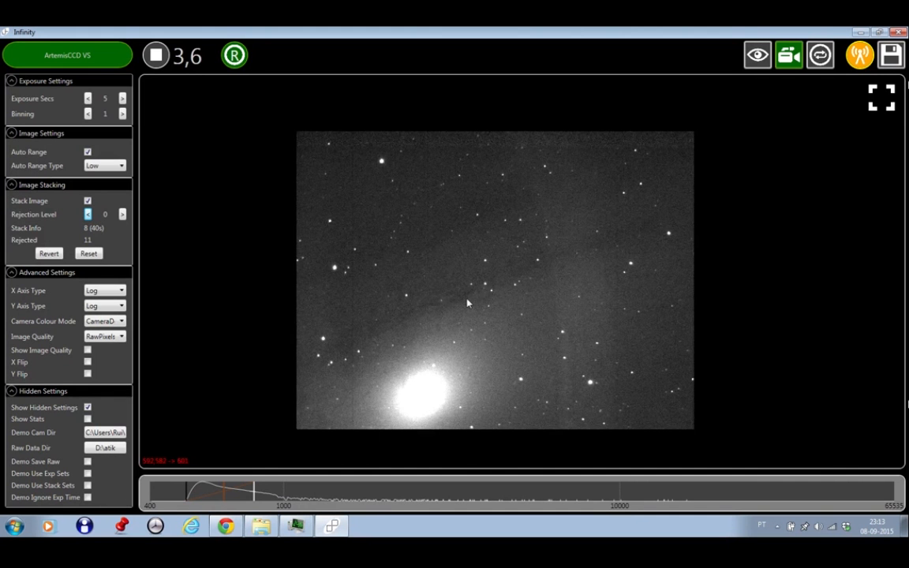
- Set binning to 2 and let Stack Image accumulate frames of M33
left_click(881, 101)
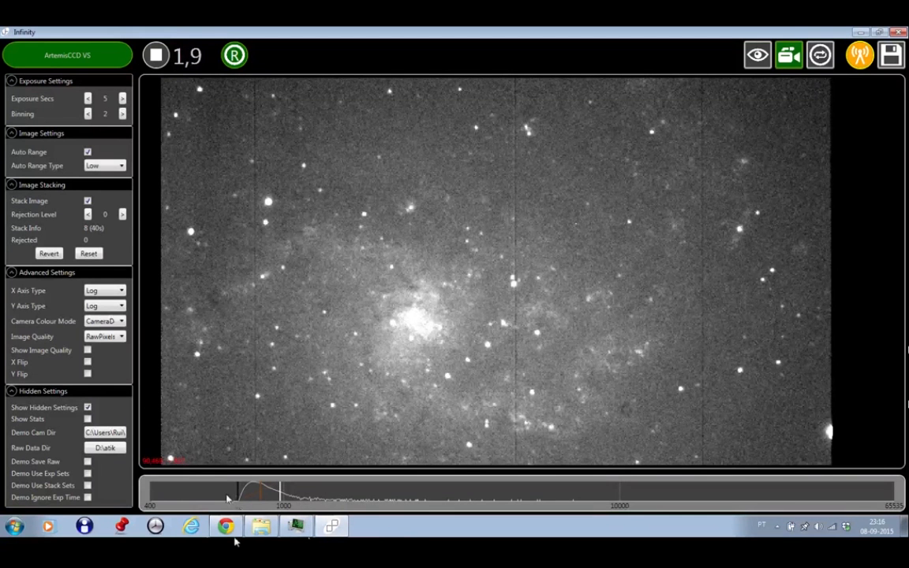
- Reset the stack on the new star field target with Auto Range enabled
left_click(89, 151)
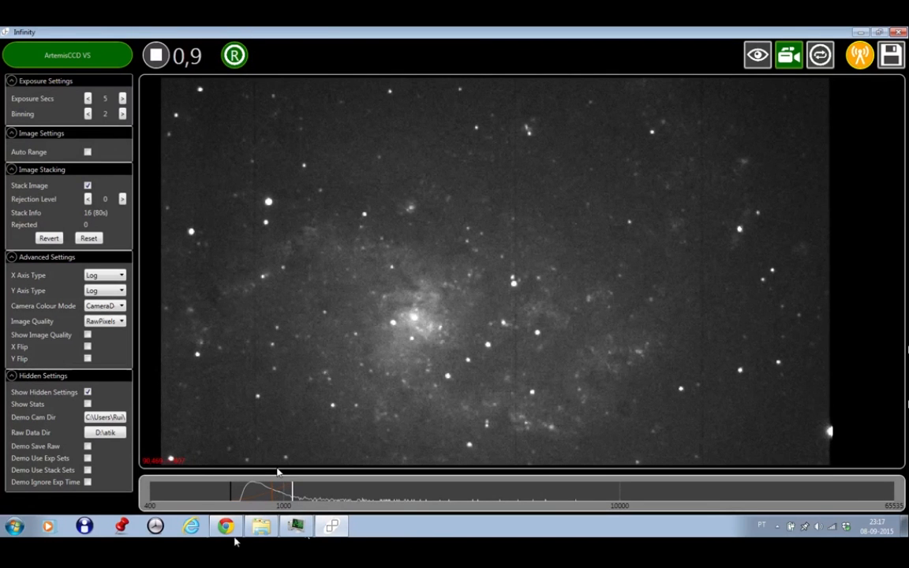
left_click(88, 152)
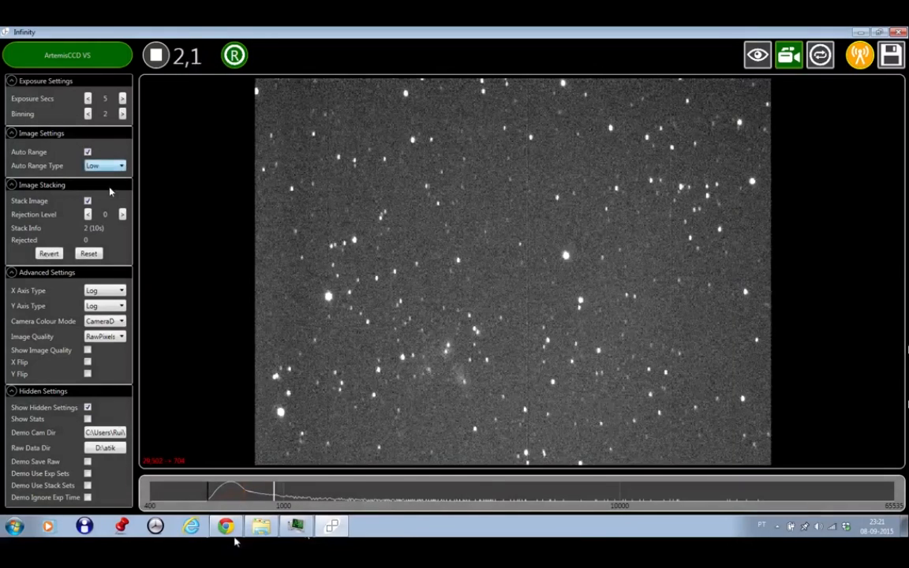
- Re-expand Image Stacking settings and reset to restart stacking on the edge-on galaxy
left_click(102, 166)
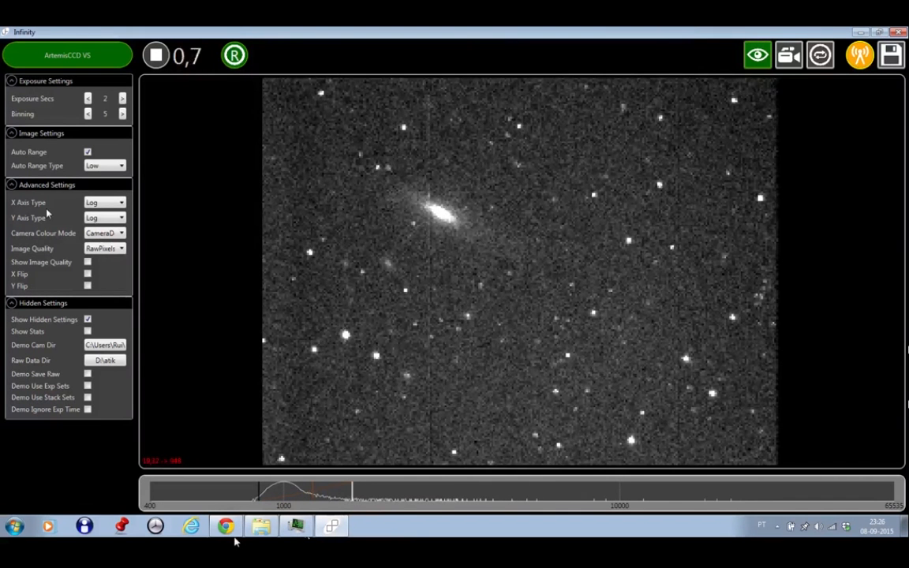
left_click(788, 54)
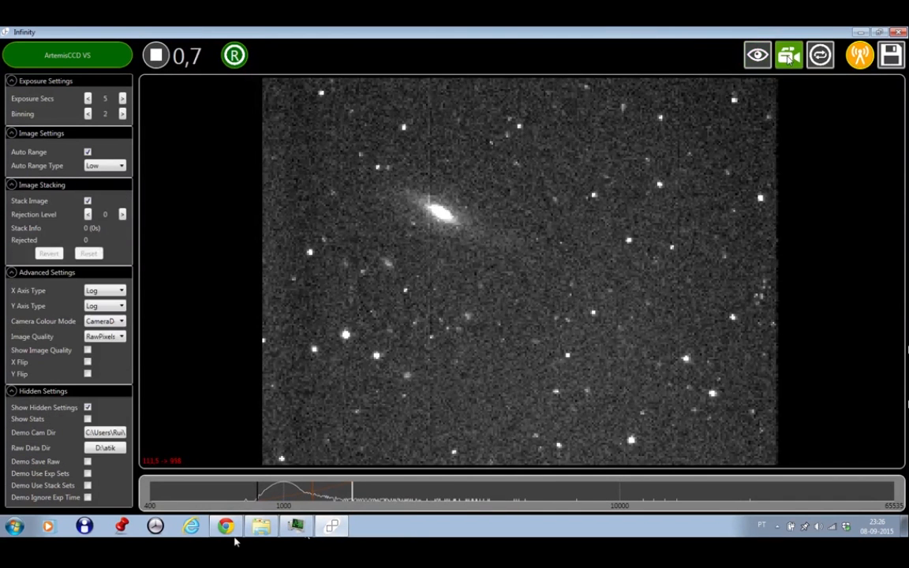